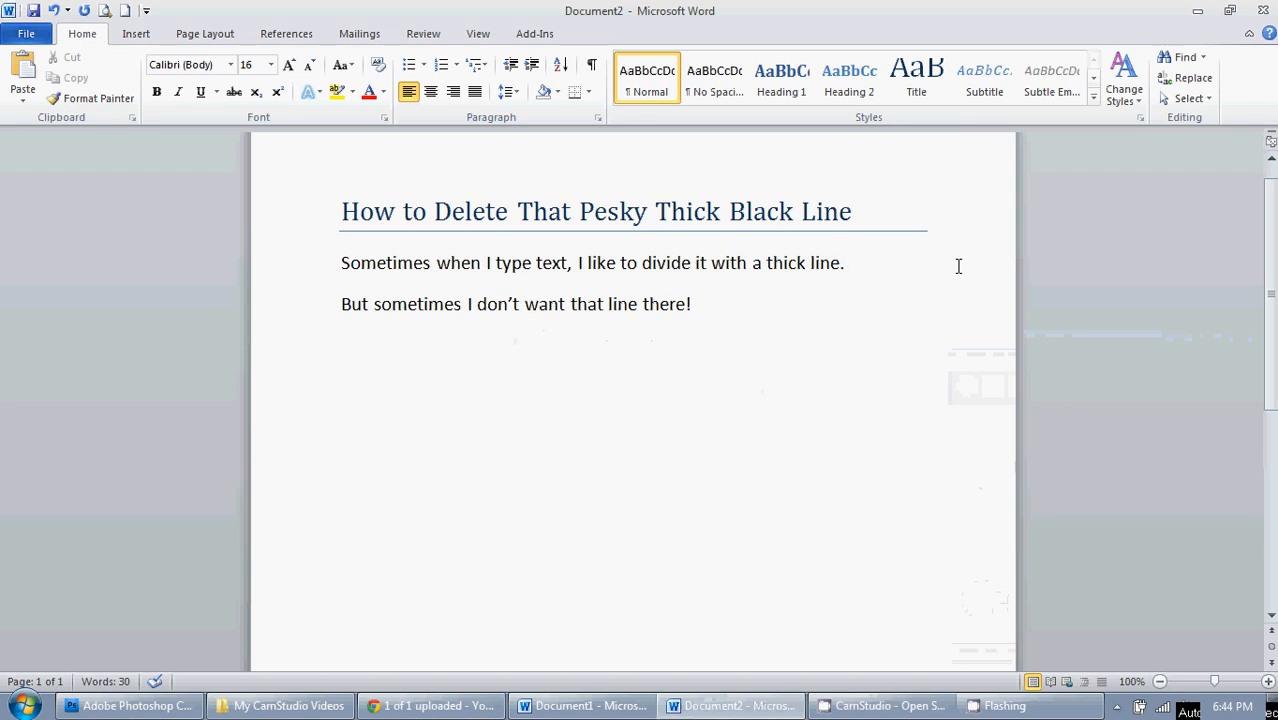
Select both body sentences together with the thick black border line between them.
drag(340, 264, 690, 308)
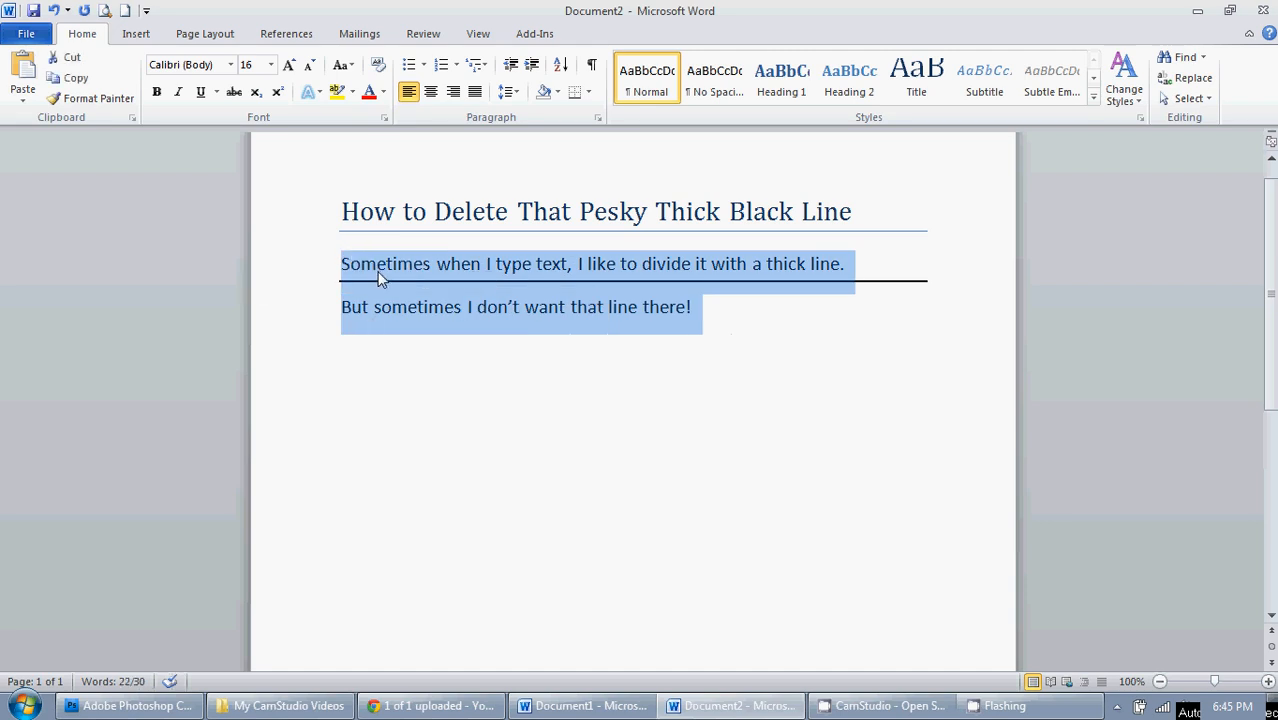